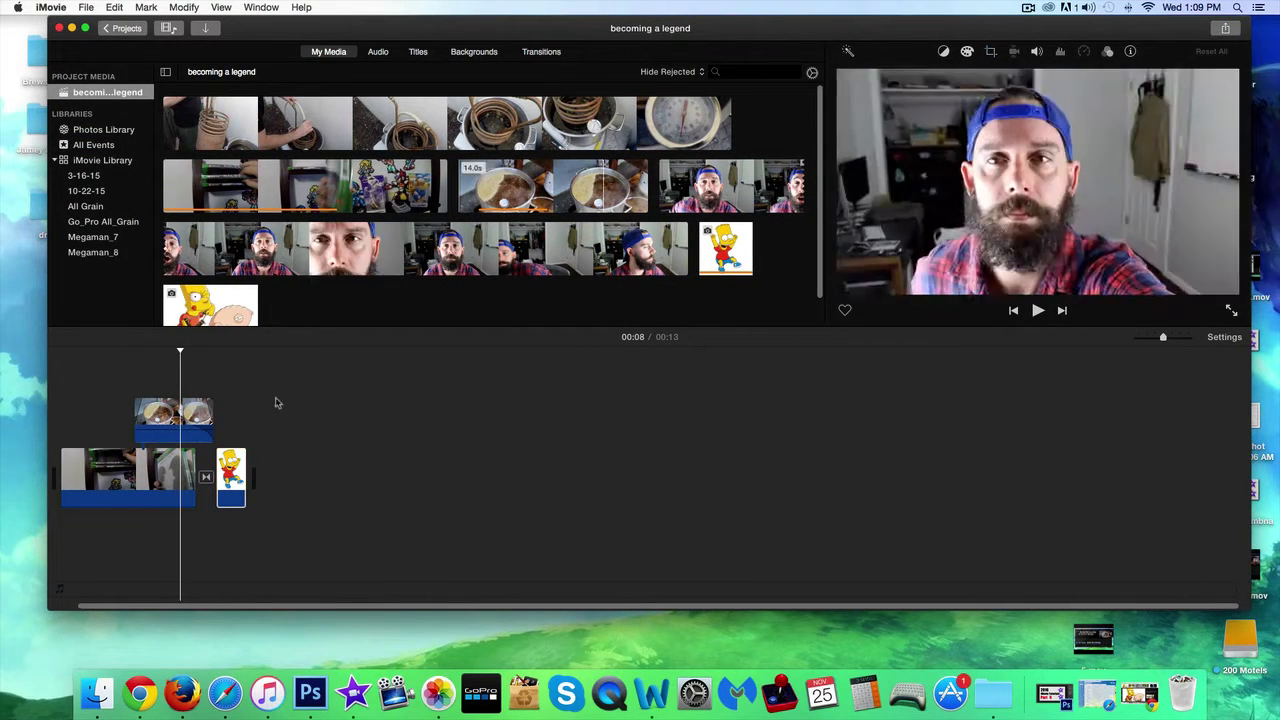
Extend the selected Bart Simpson still by dragging its right edge from about 4 to about 9 seconds
left_click(232, 476)
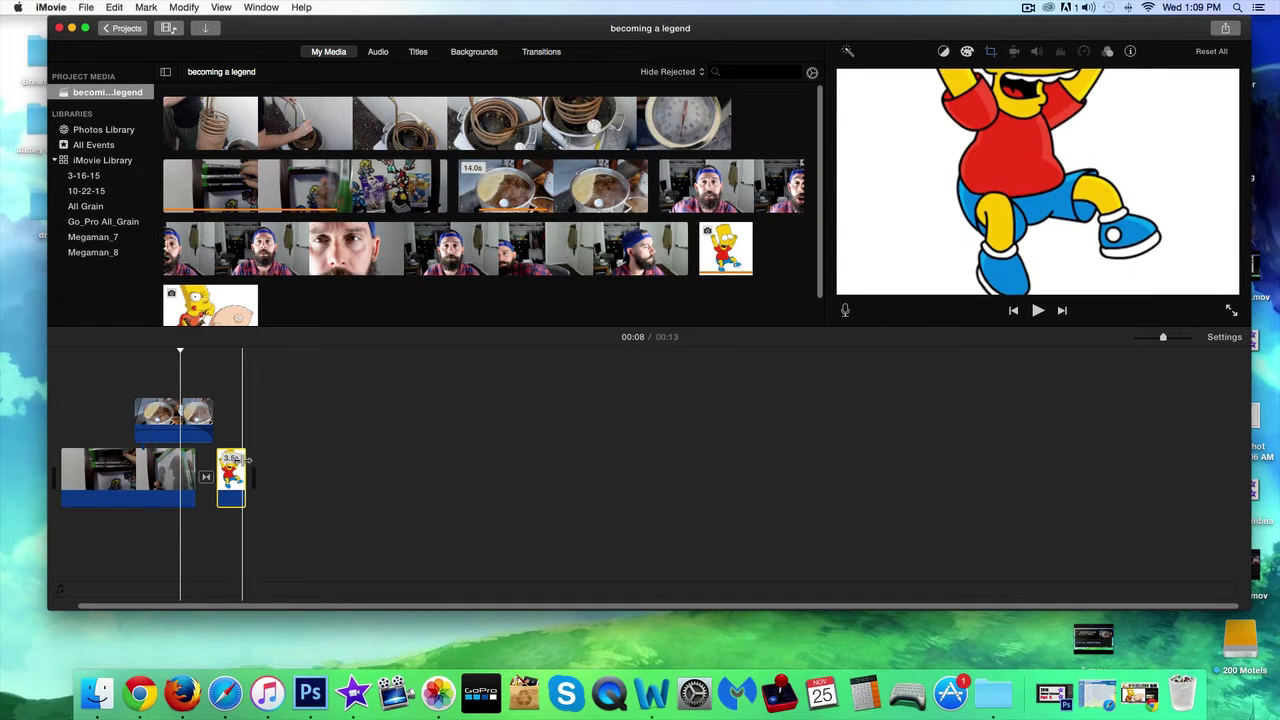
left_click_drag(244, 476, 254, 476)
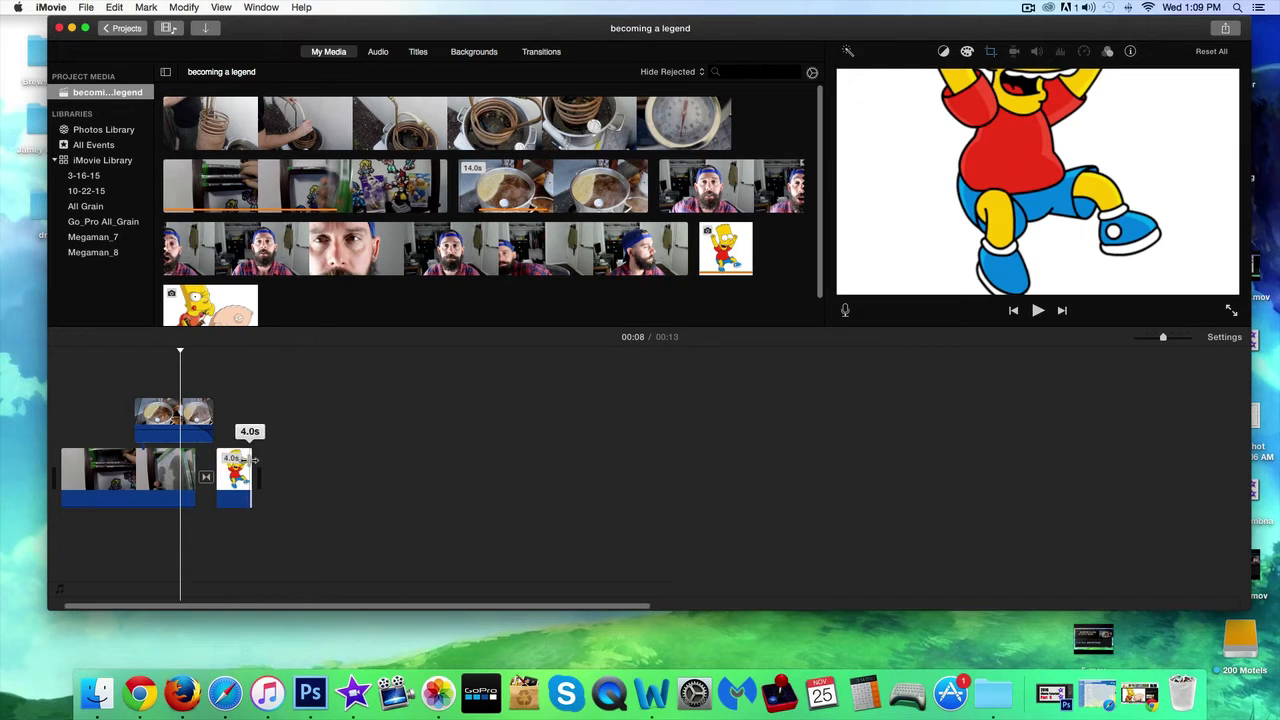
left_click_drag(252, 470, 270, 470)
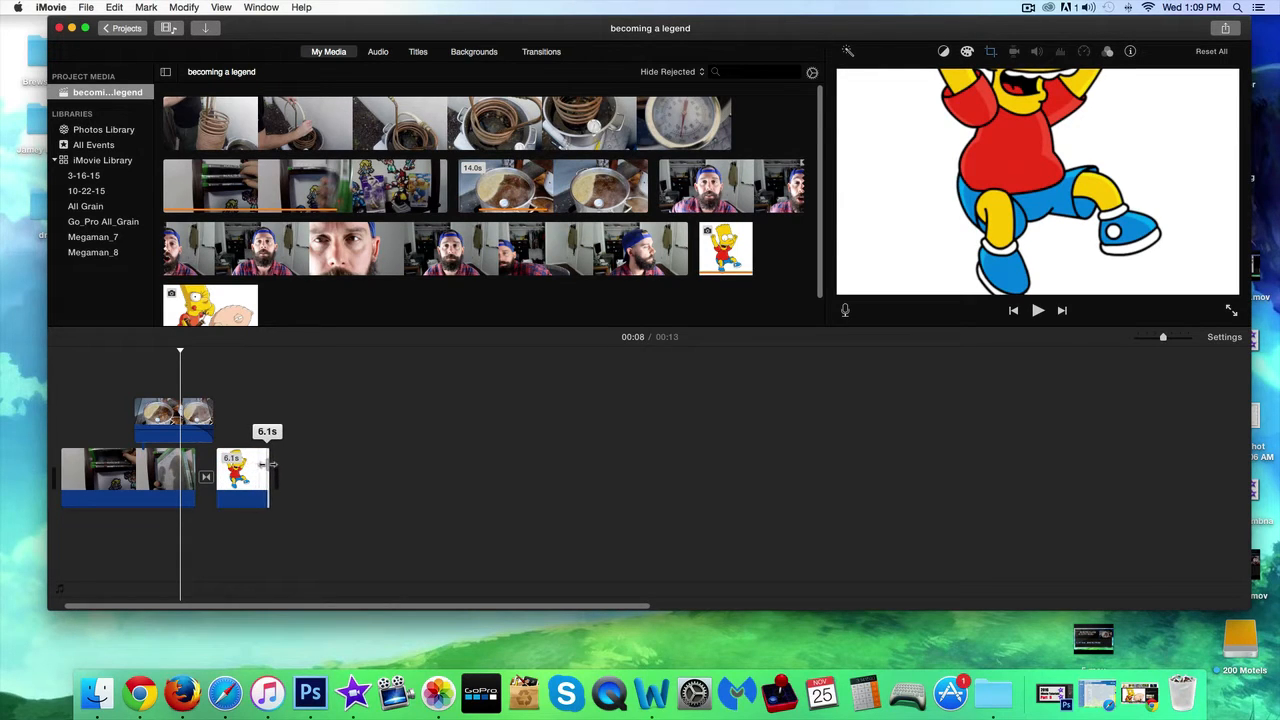
left_click_drag(270, 464, 300, 468)
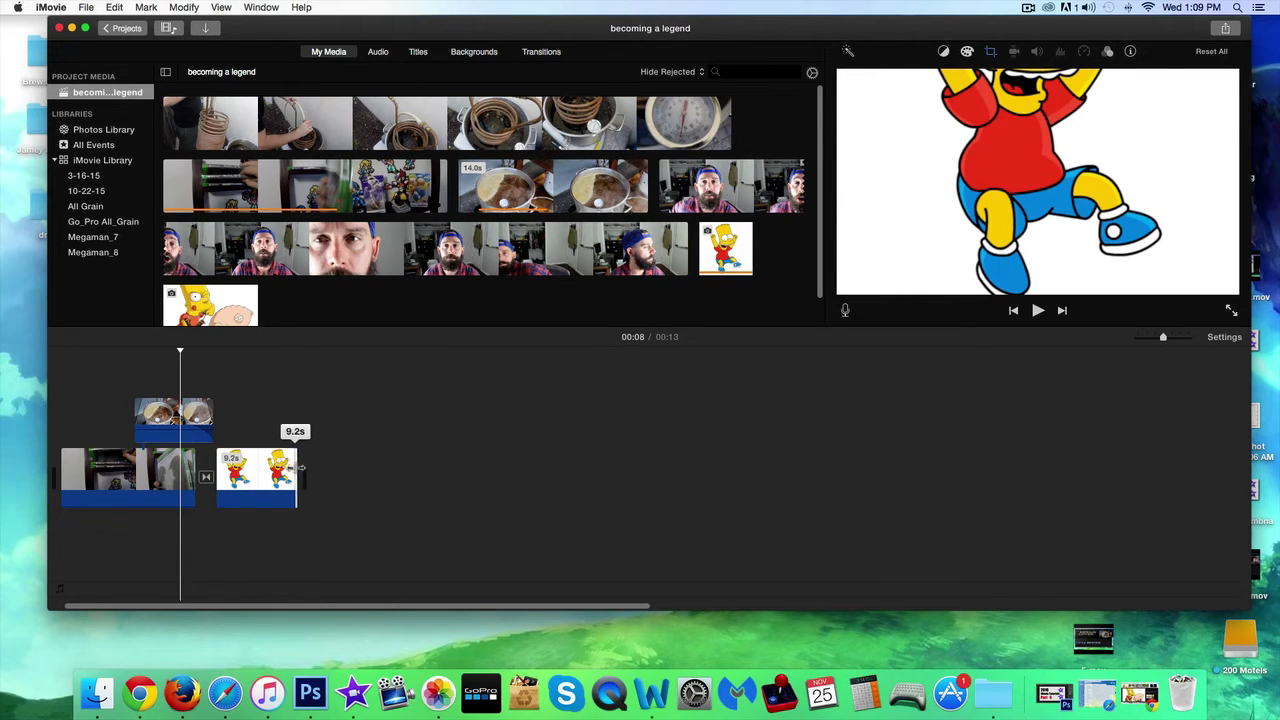
left_click_drag(298, 468, 304, 468)
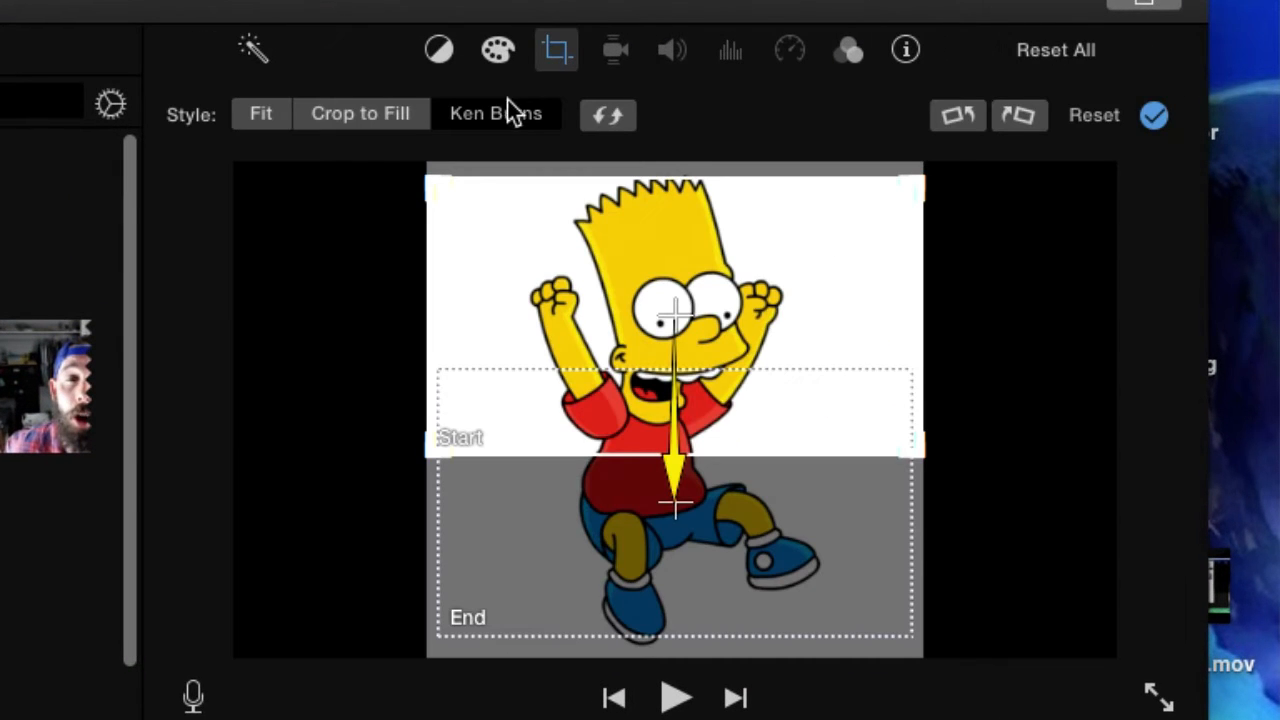
mouse_move(370, 130)
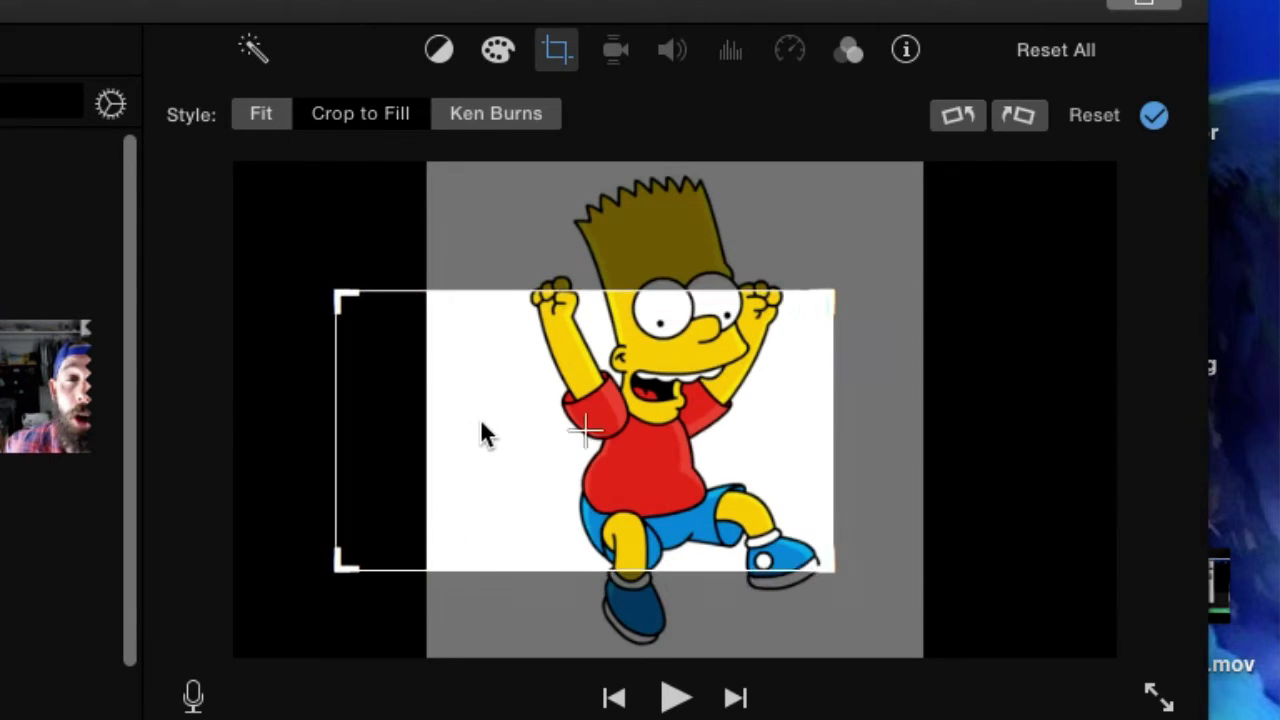
Change the Bart still's cropping style from Ken Burns to Fit so the whole image shows
left_click_drag(580, 430, 700, 440)
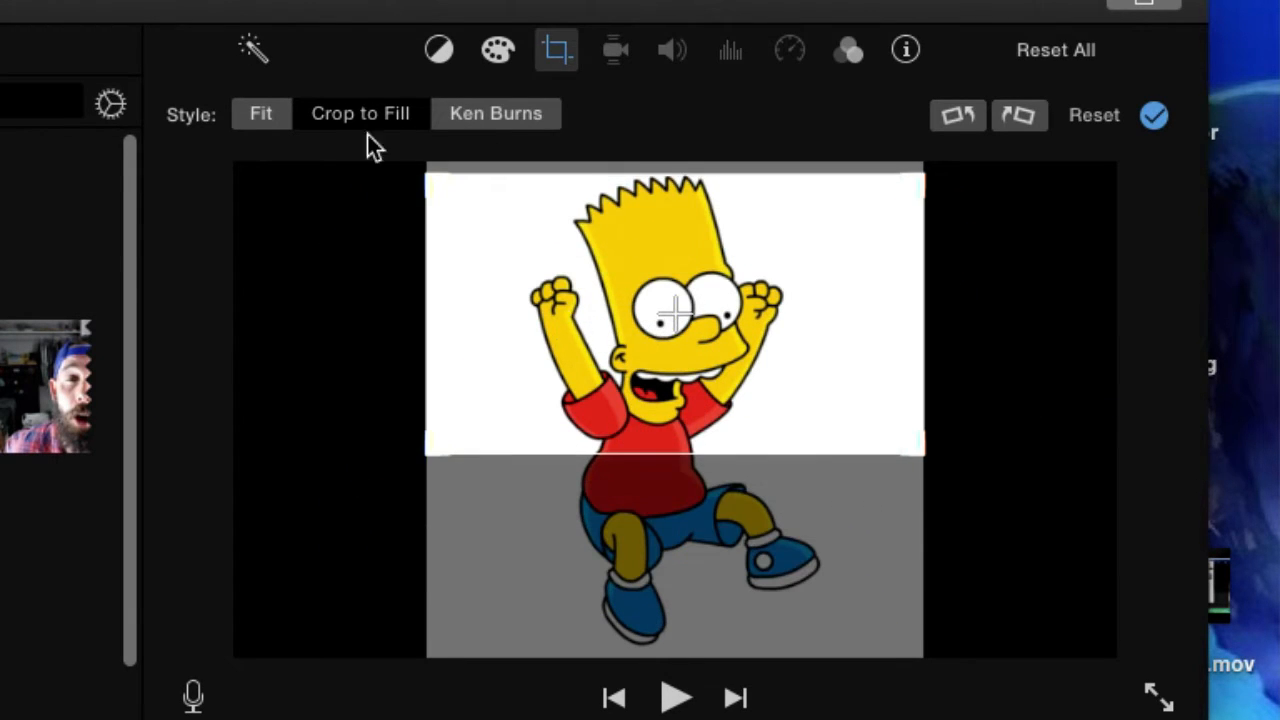
left_click(260, 112)
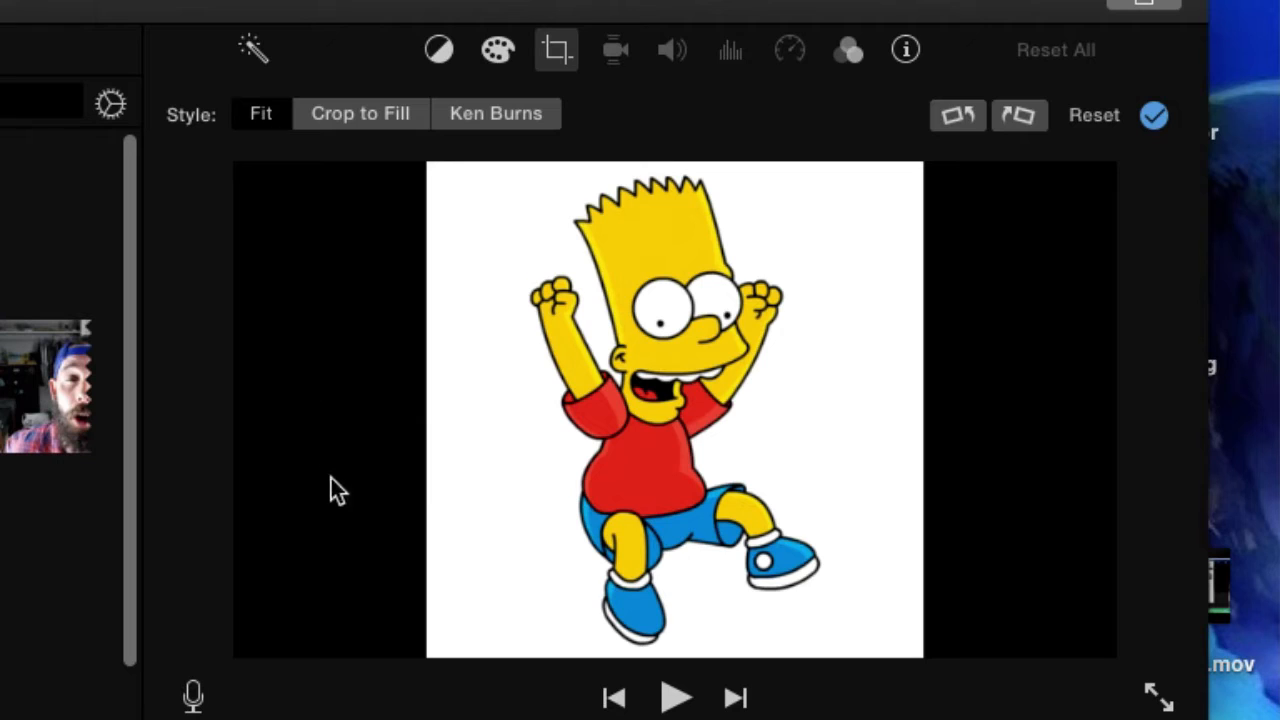
mouse_move(1200, 324)
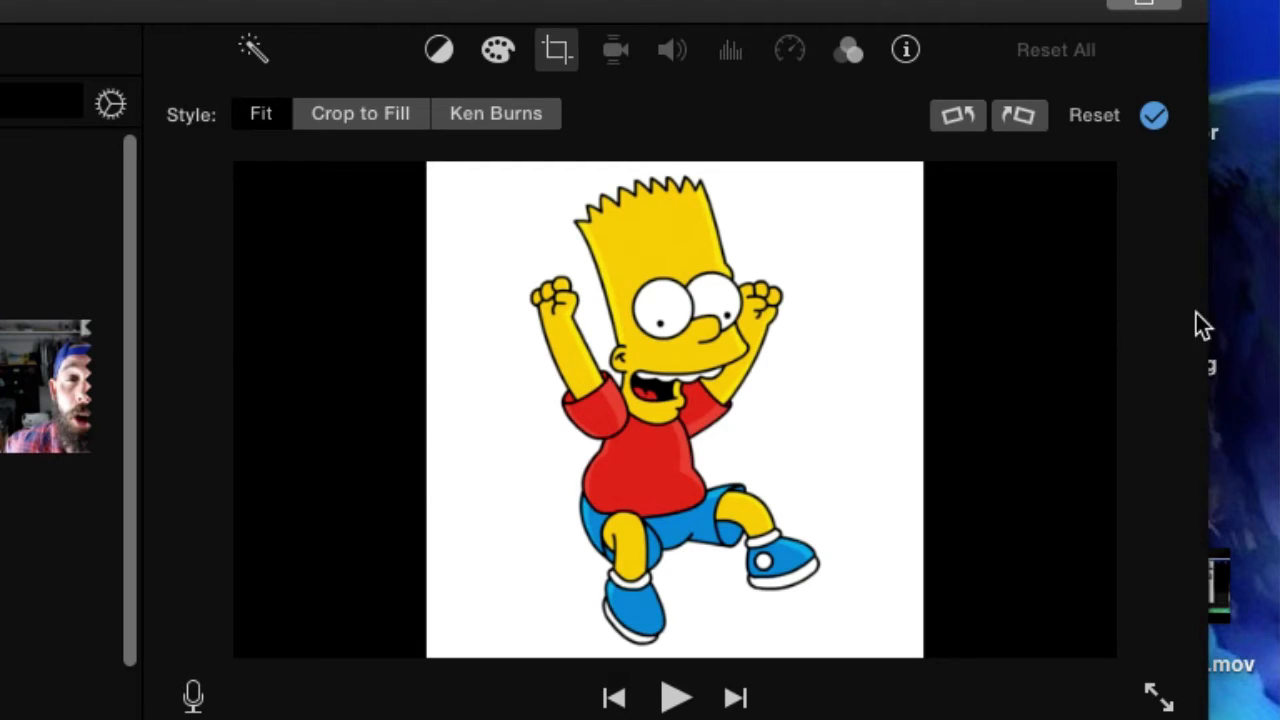
mouse_move(1012, 324)
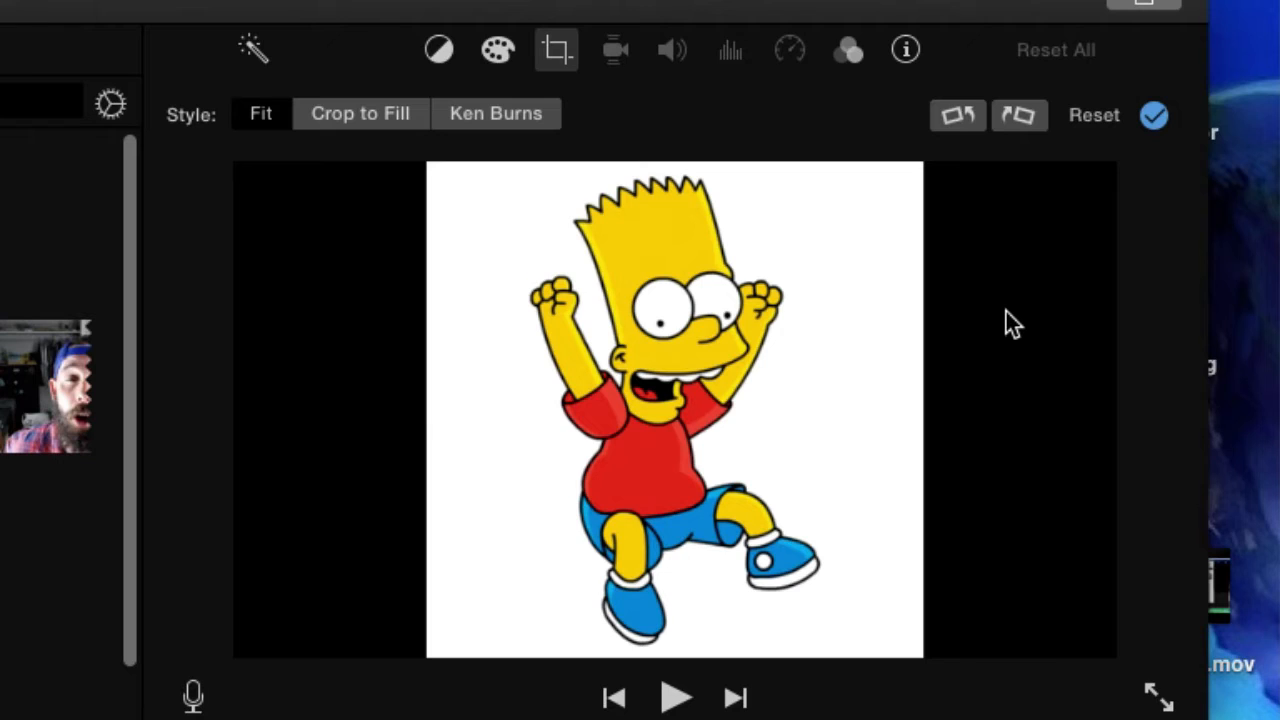
mouse_move(884, 362)
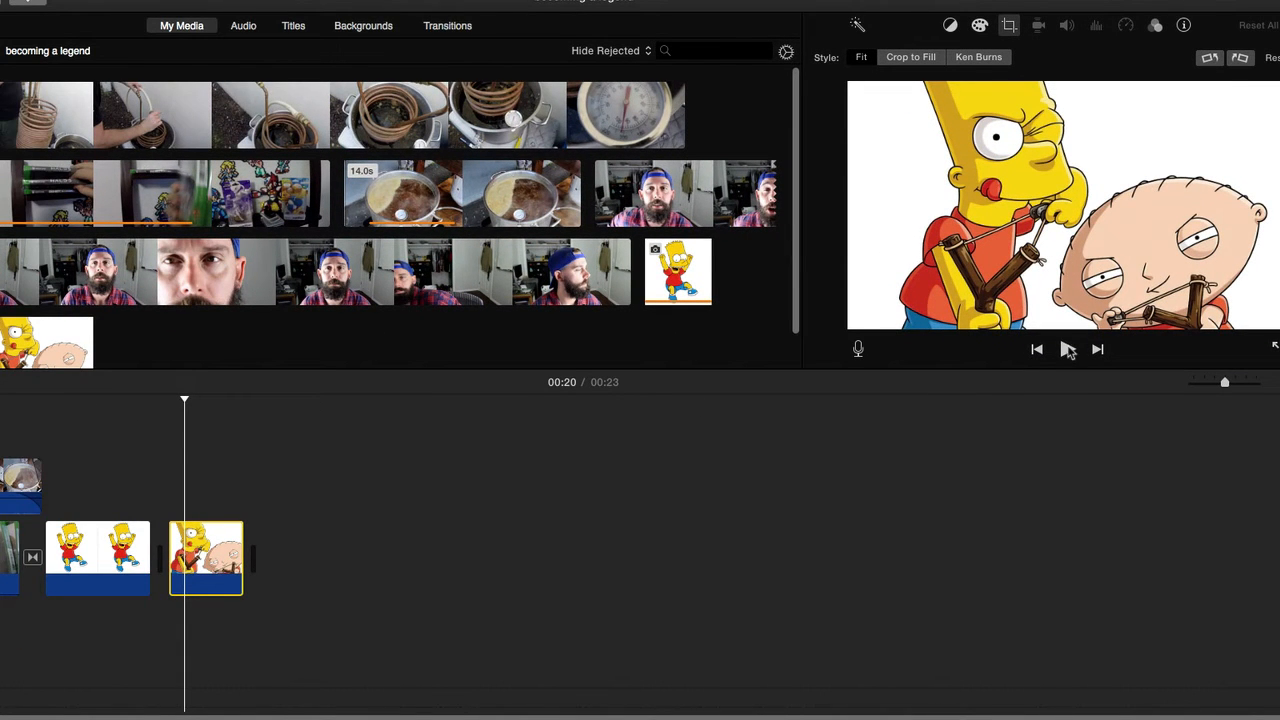
Play the movie to its 23-second end, then reselect the lengthened Bart still
left_click(1068, 348)
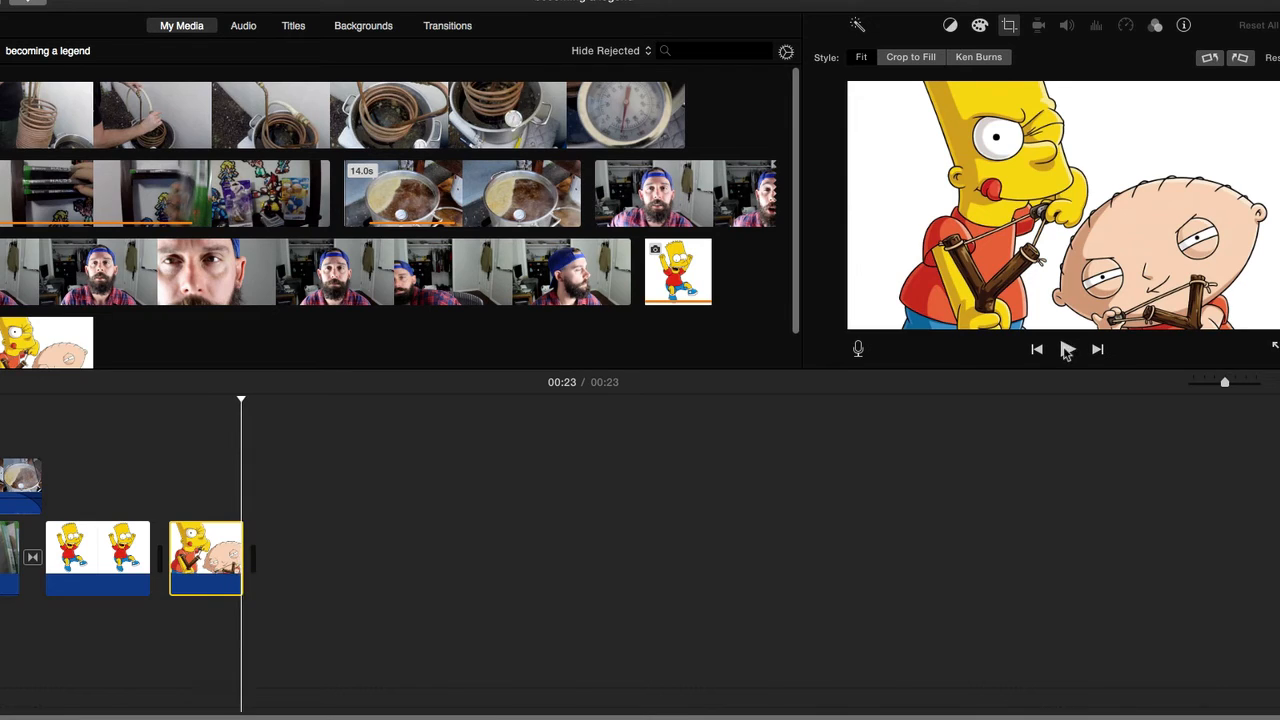
mouse_move(868, 212)
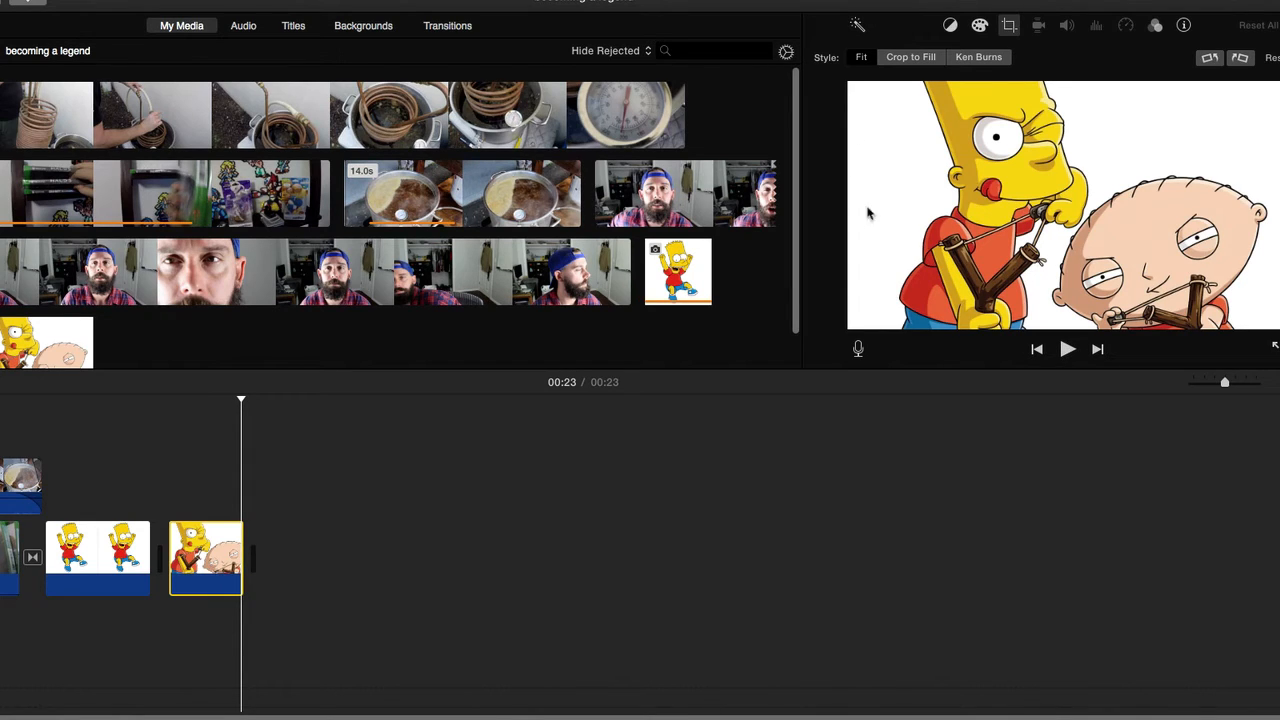
mouse_move(1020, 336)
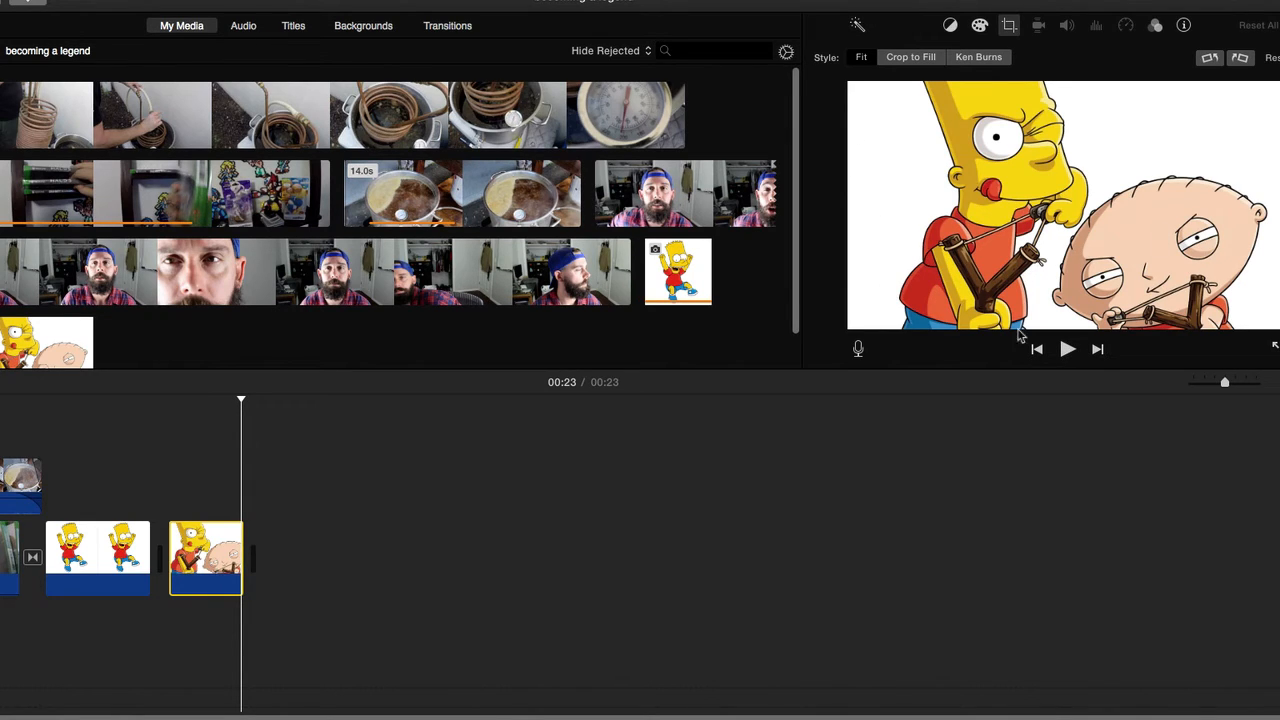
left_click(96, 556)
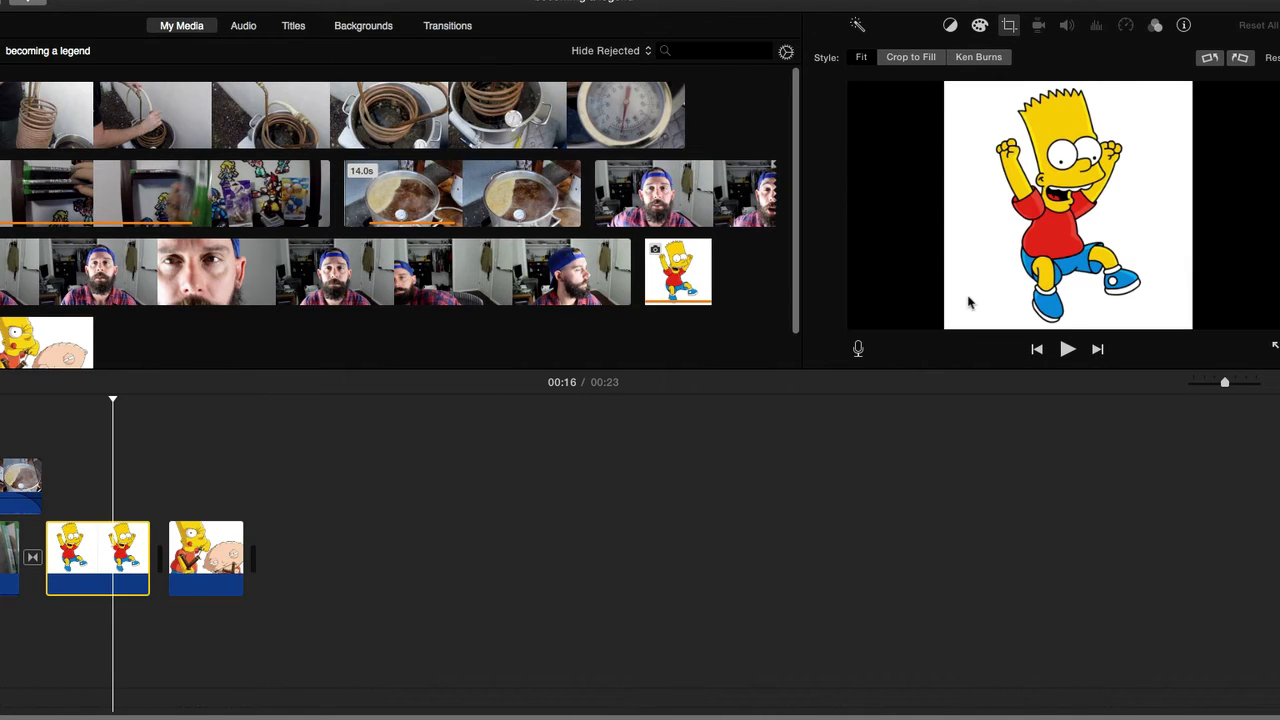
mouse_move(956, 132)
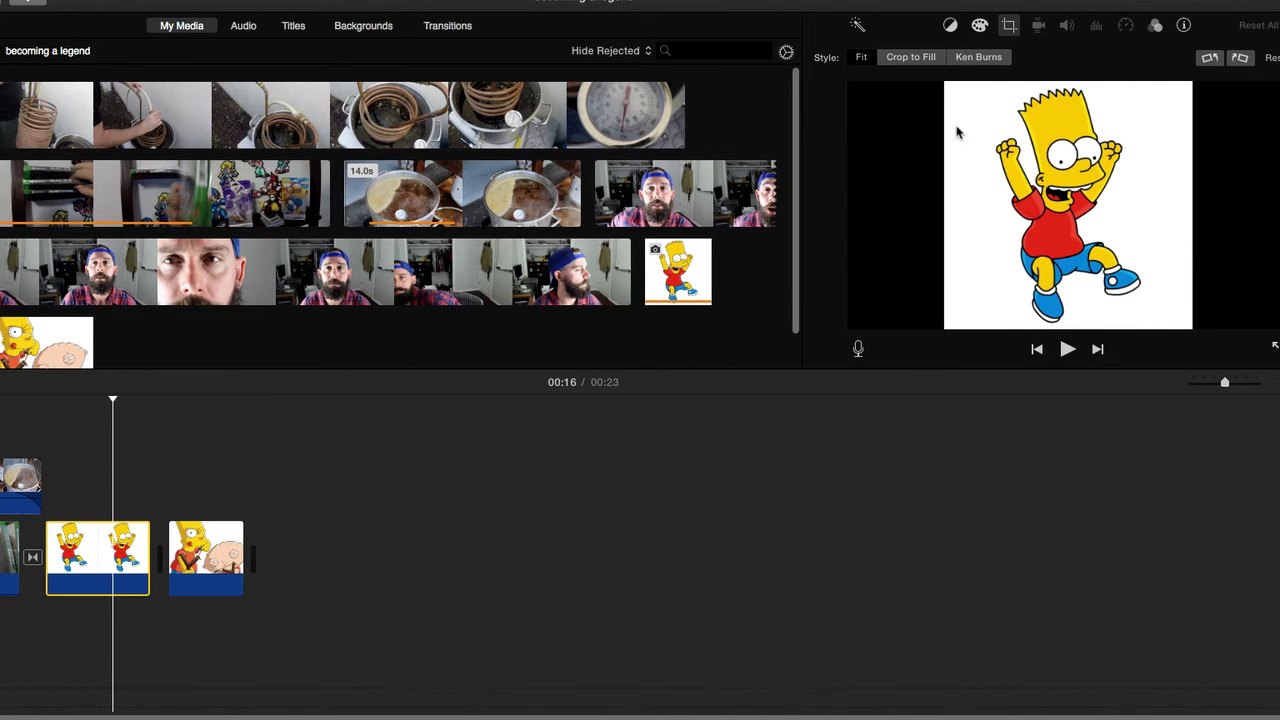
mouse_move(892, 338)
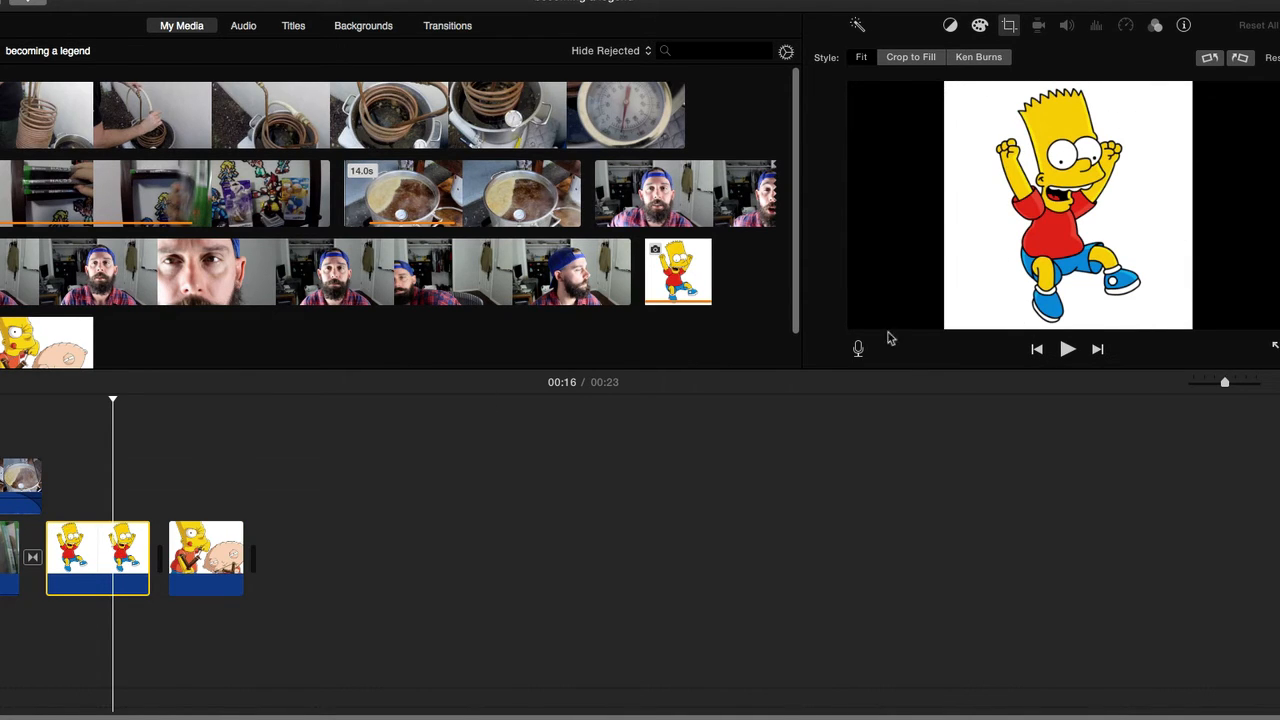
mouse_move(982, 360)
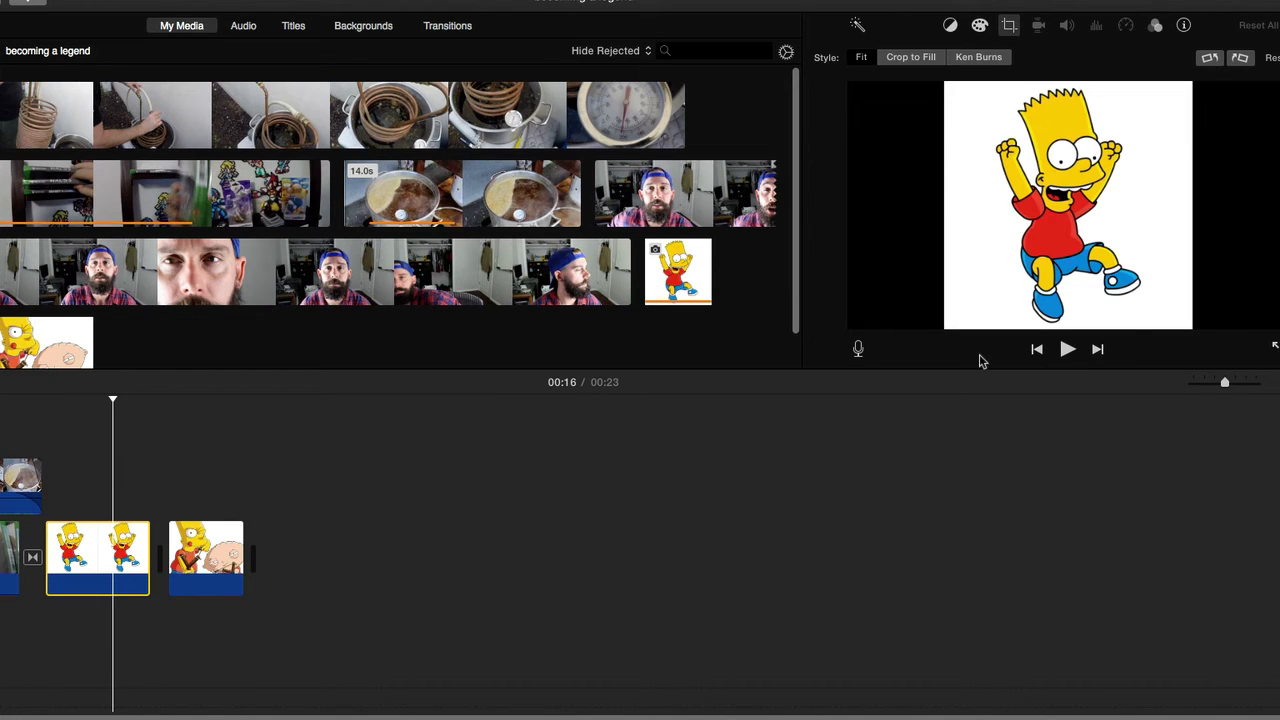
left_click(204, 558)
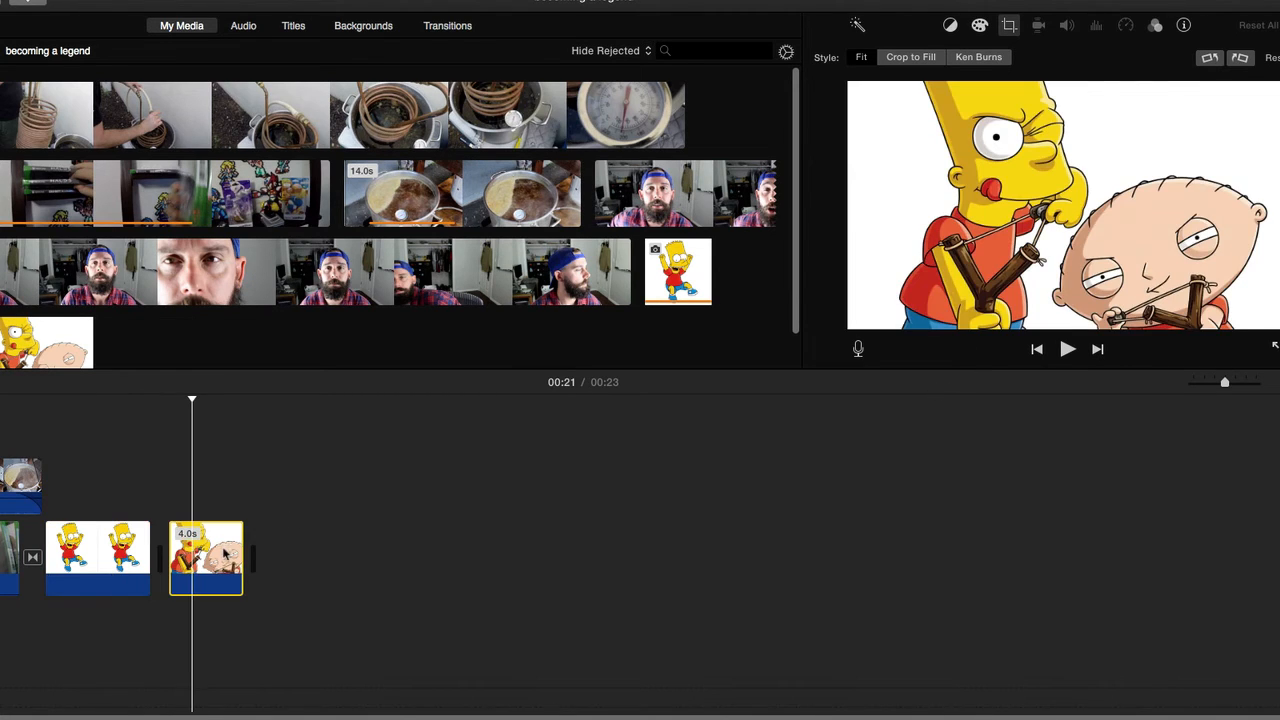
left_click_drag(240, 558, 460, 558)
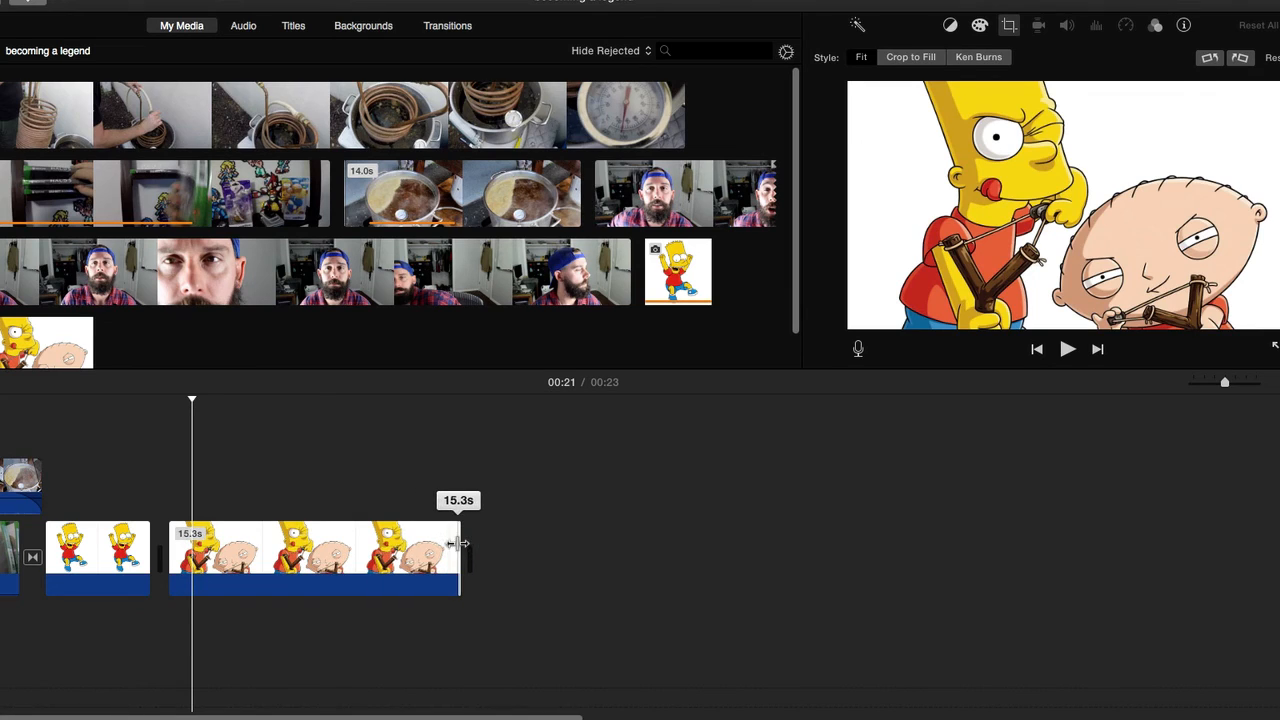
left_click_drag(458, 544, 276, 544)
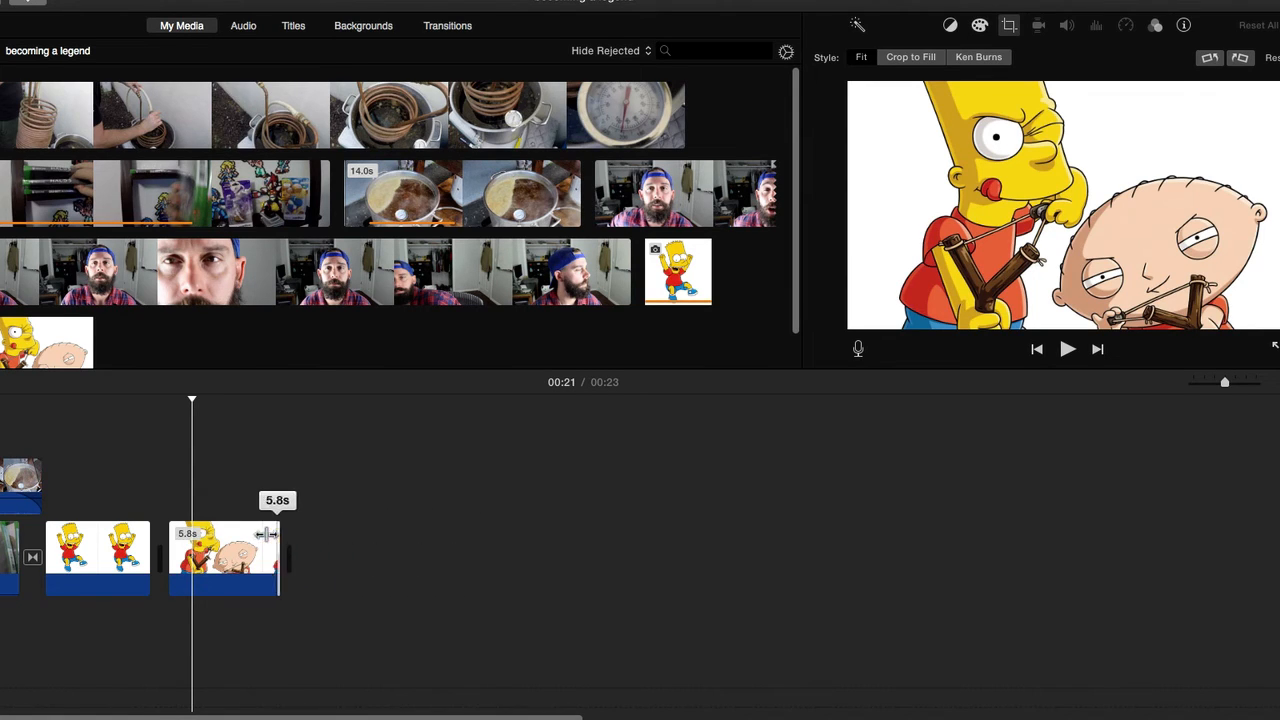
left_click_drag(278, 560, 244, 560)
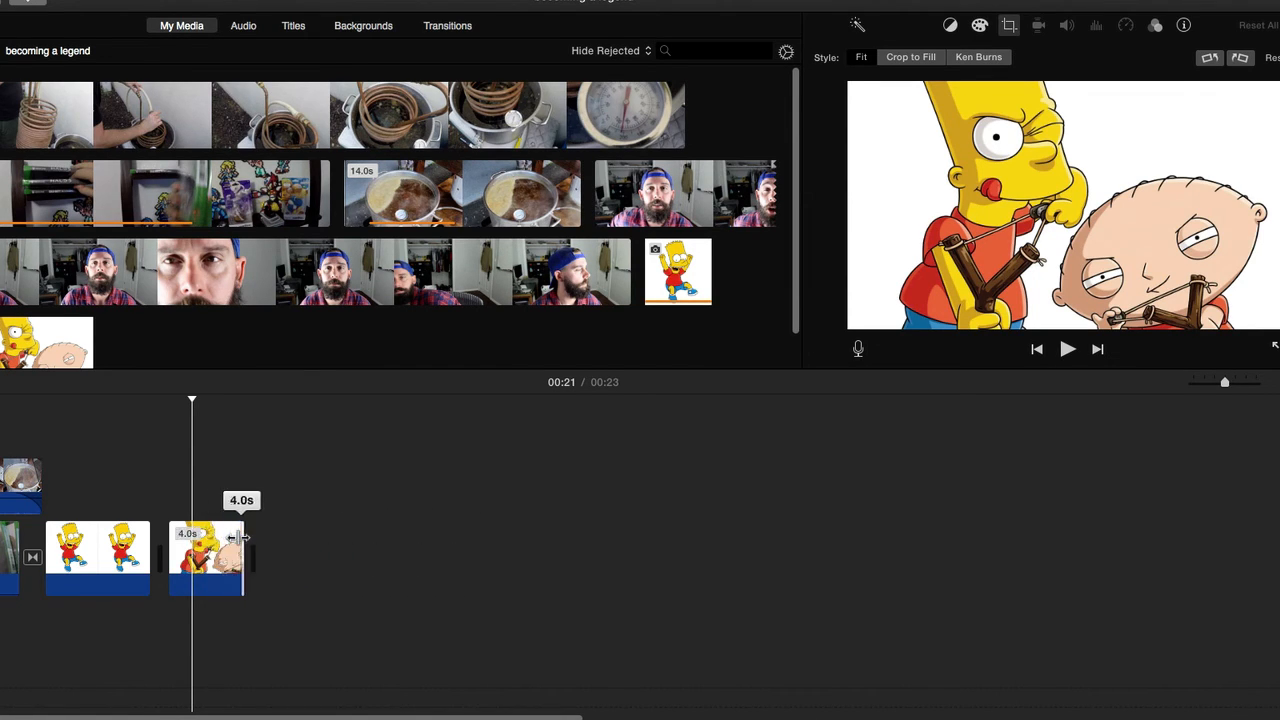
left_click(204, 560)
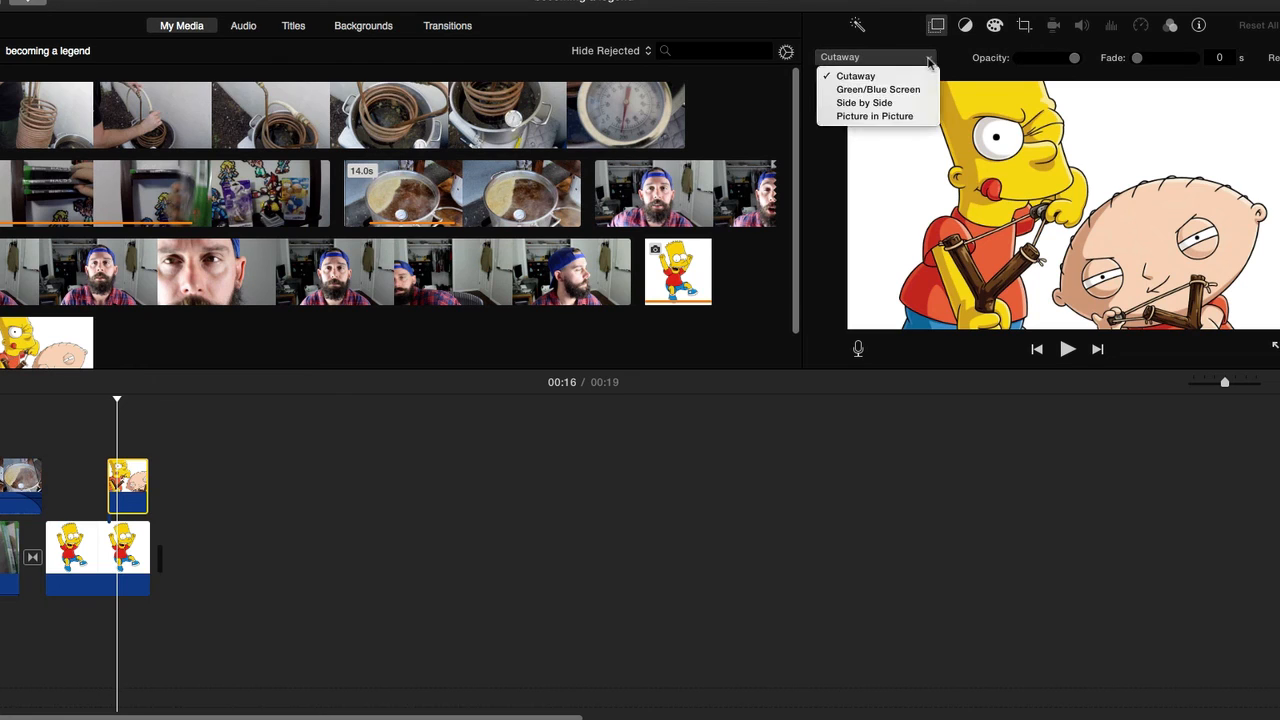
Set the Bart and Stewie overlay to Picture in Picture over the Bart still
left_click(880, 116)
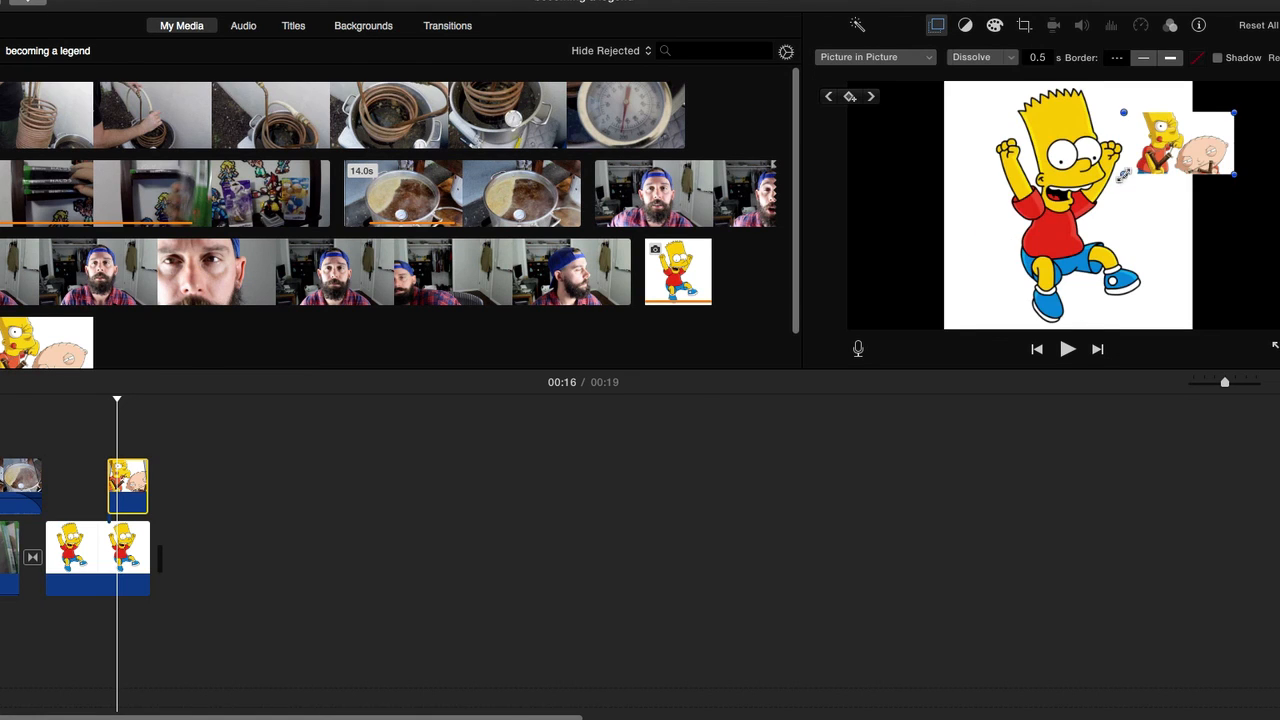